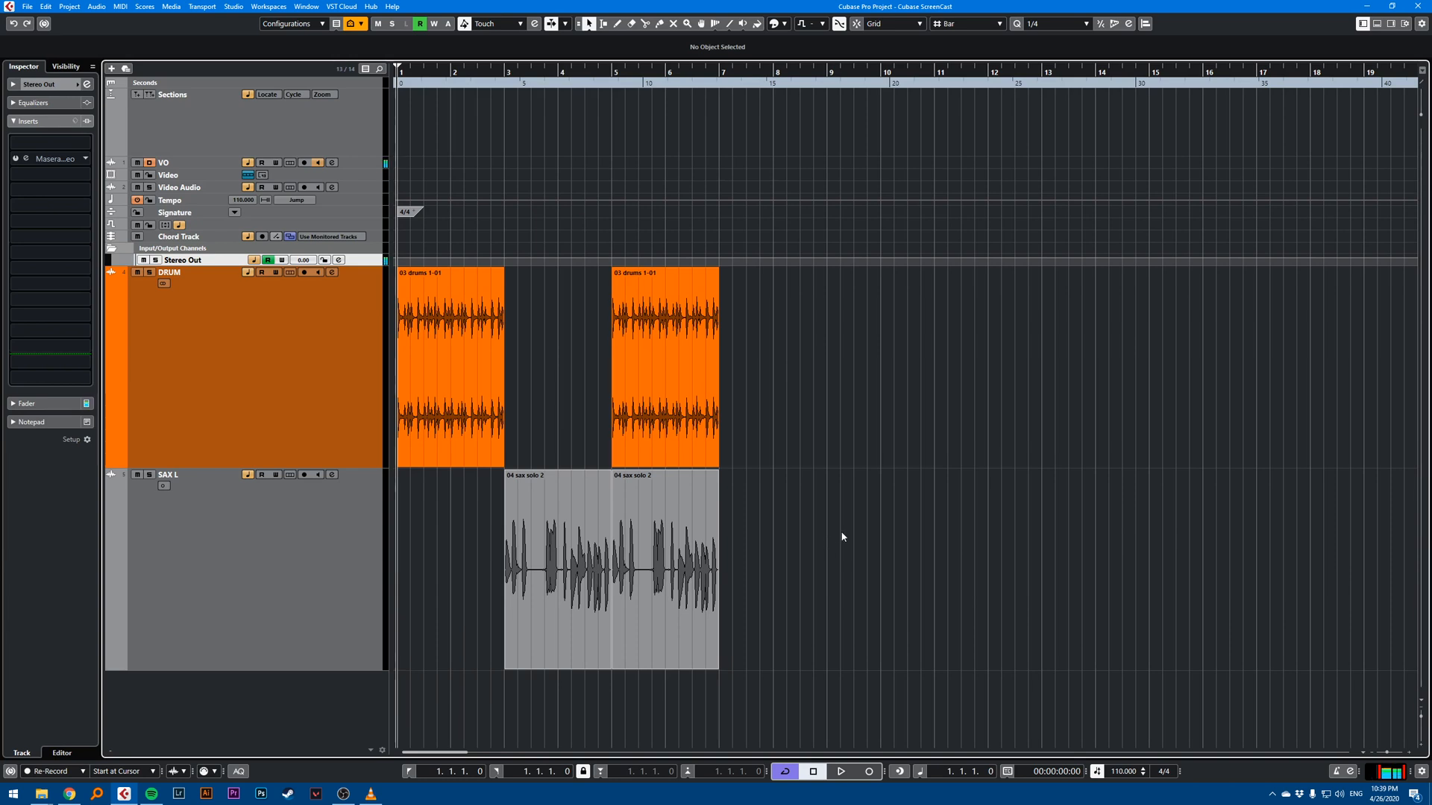
mouse_move(836, 534)
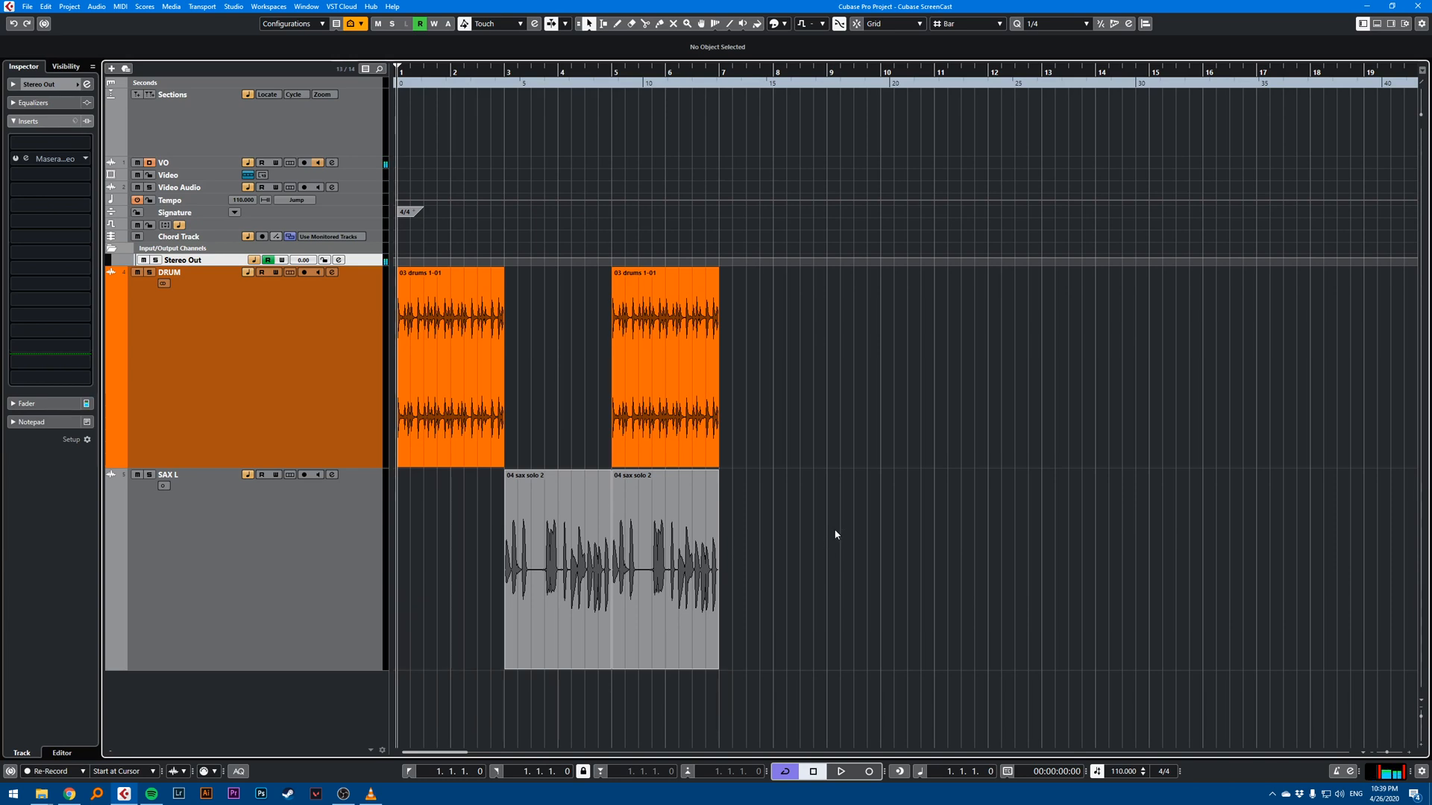
mouse_move(825, 528)
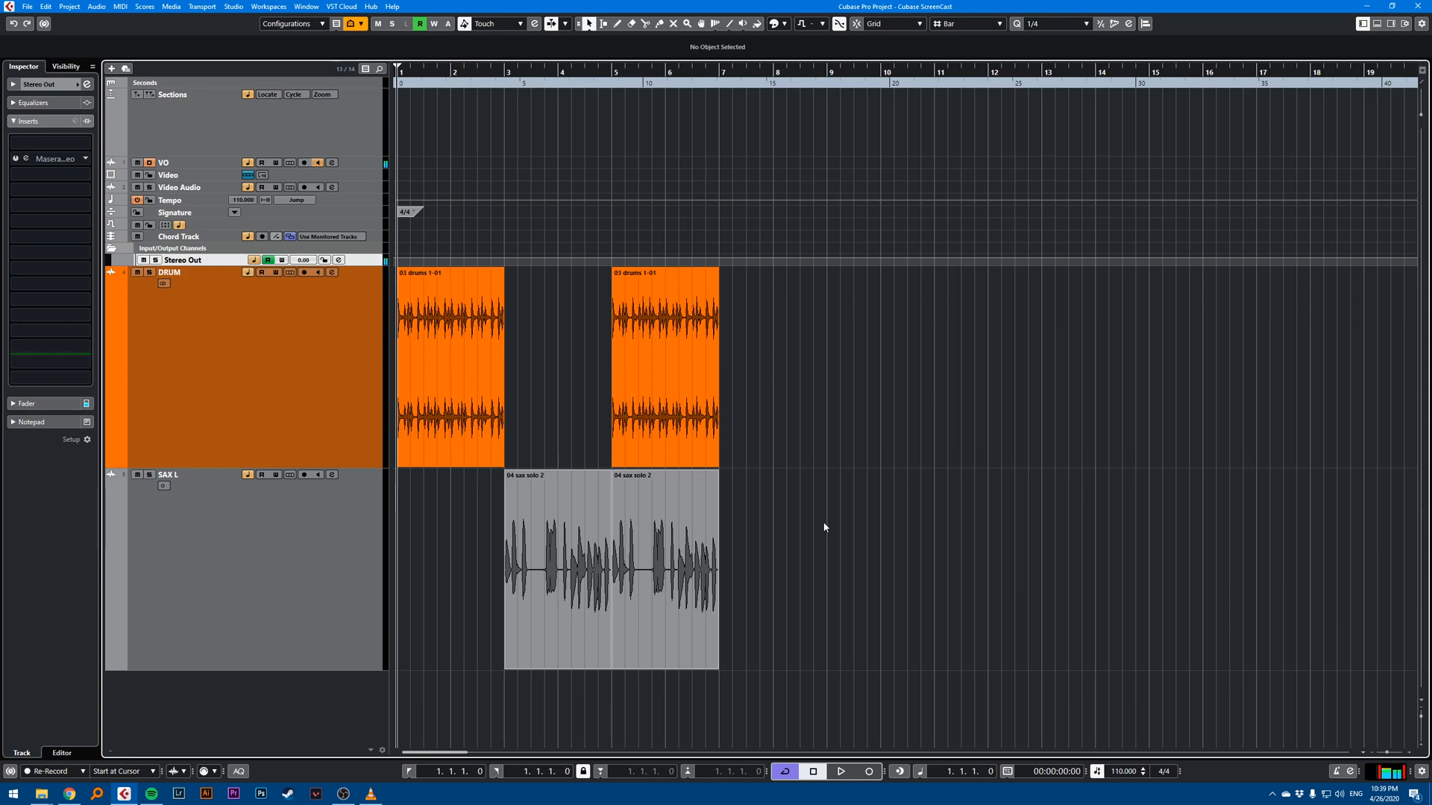
mouse_move(797, 475)
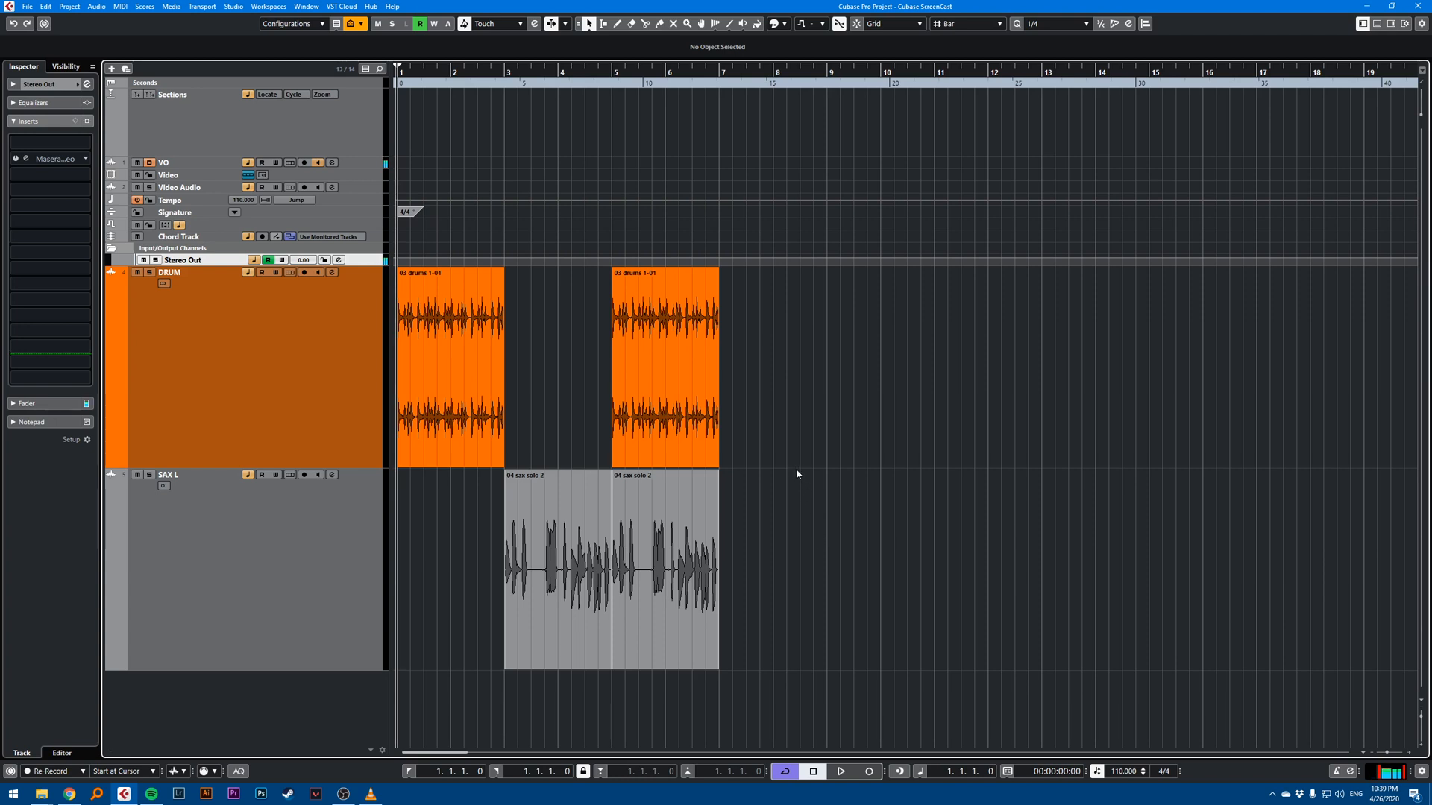
mouse_move(468, 475)
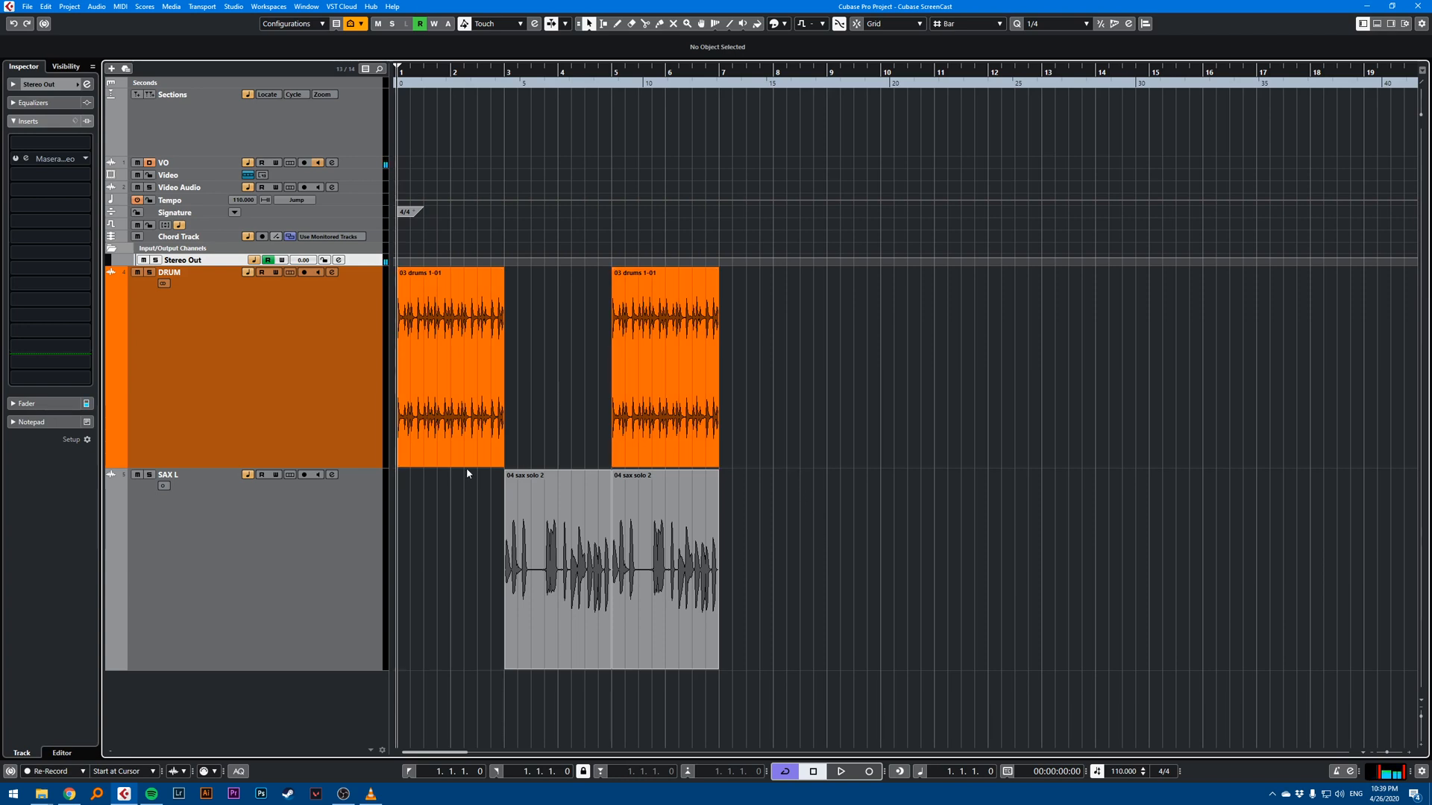
mouse_move(480, 493)
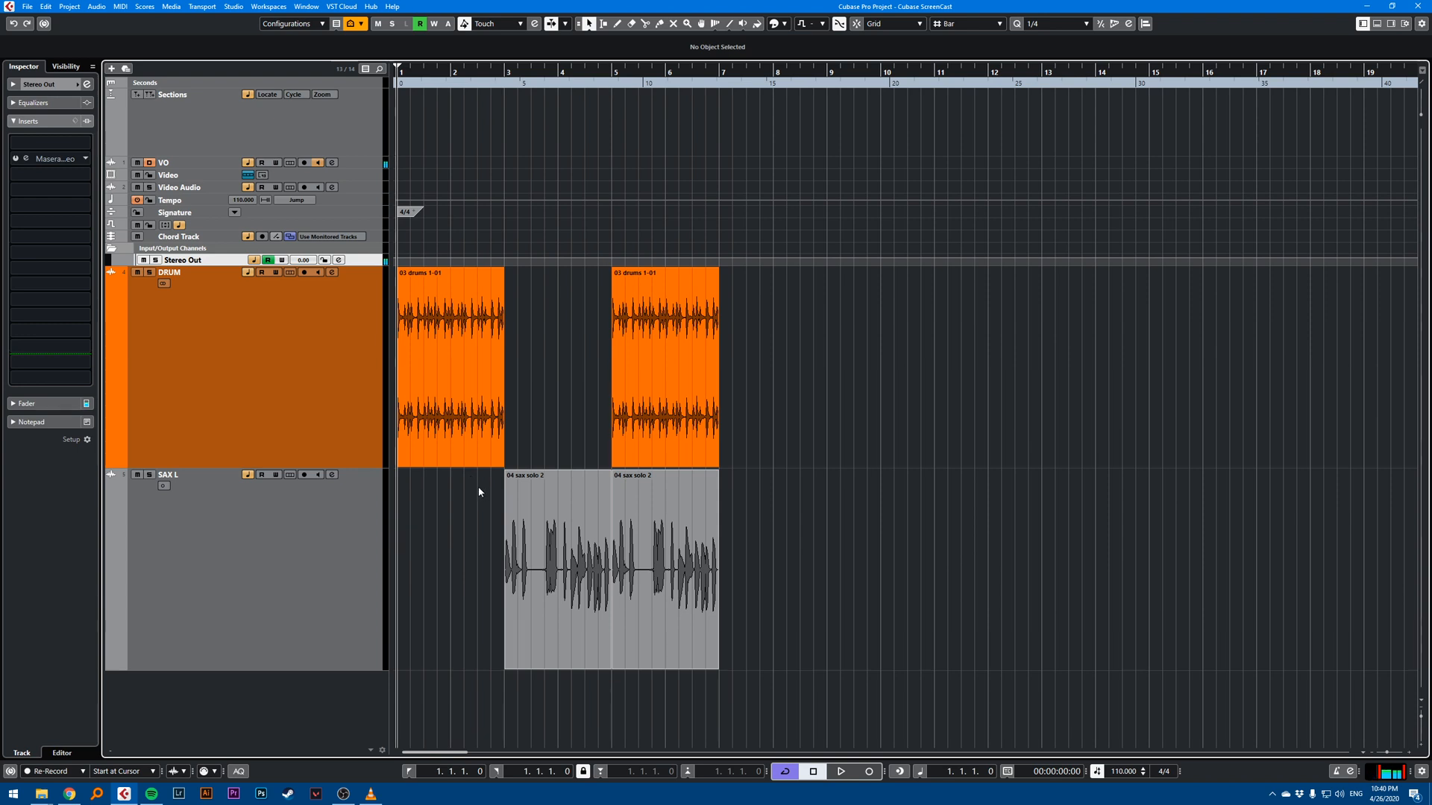
- Add a new marker track named 'sections' via Add Track > Marker
double_click(564, 567)
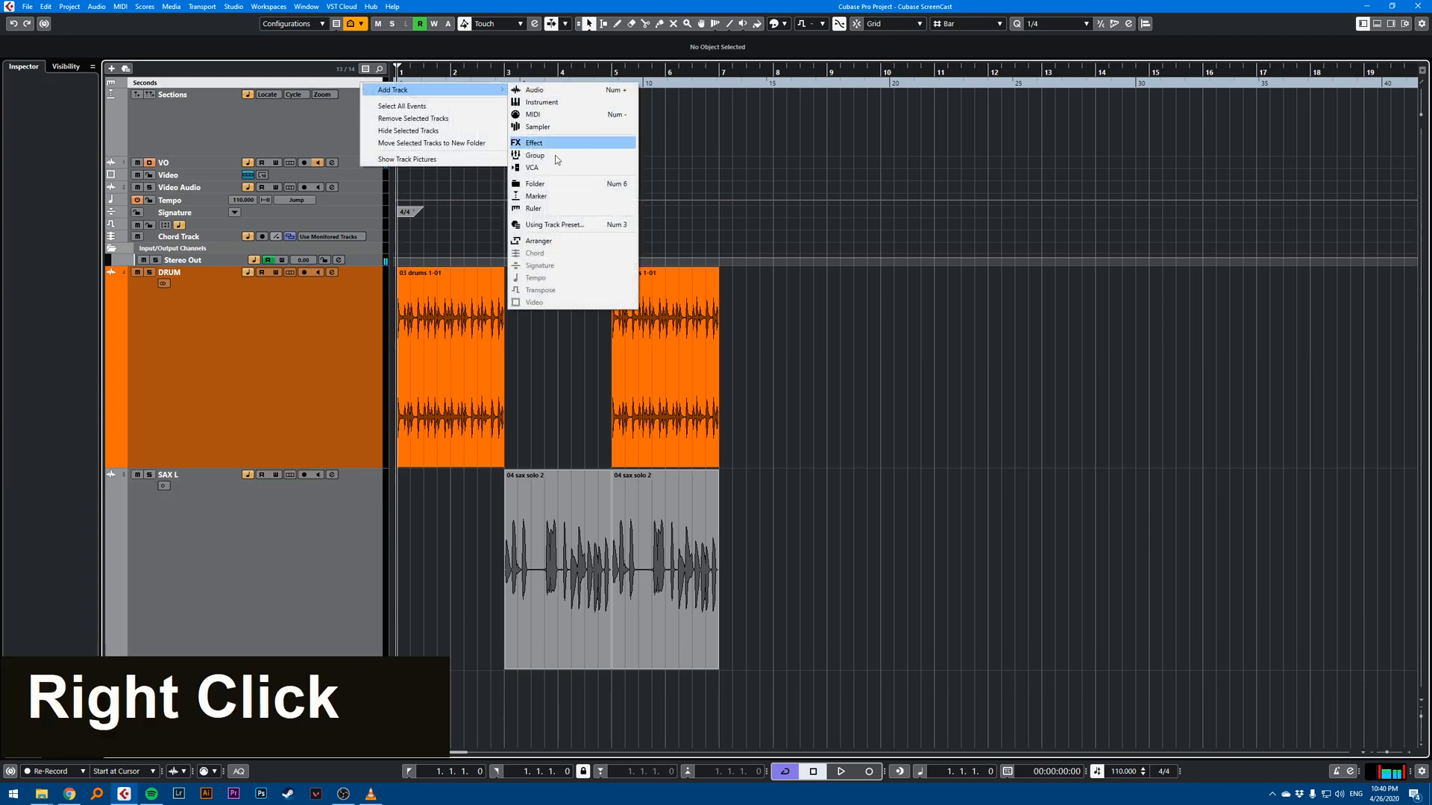
left_click(537, 195)
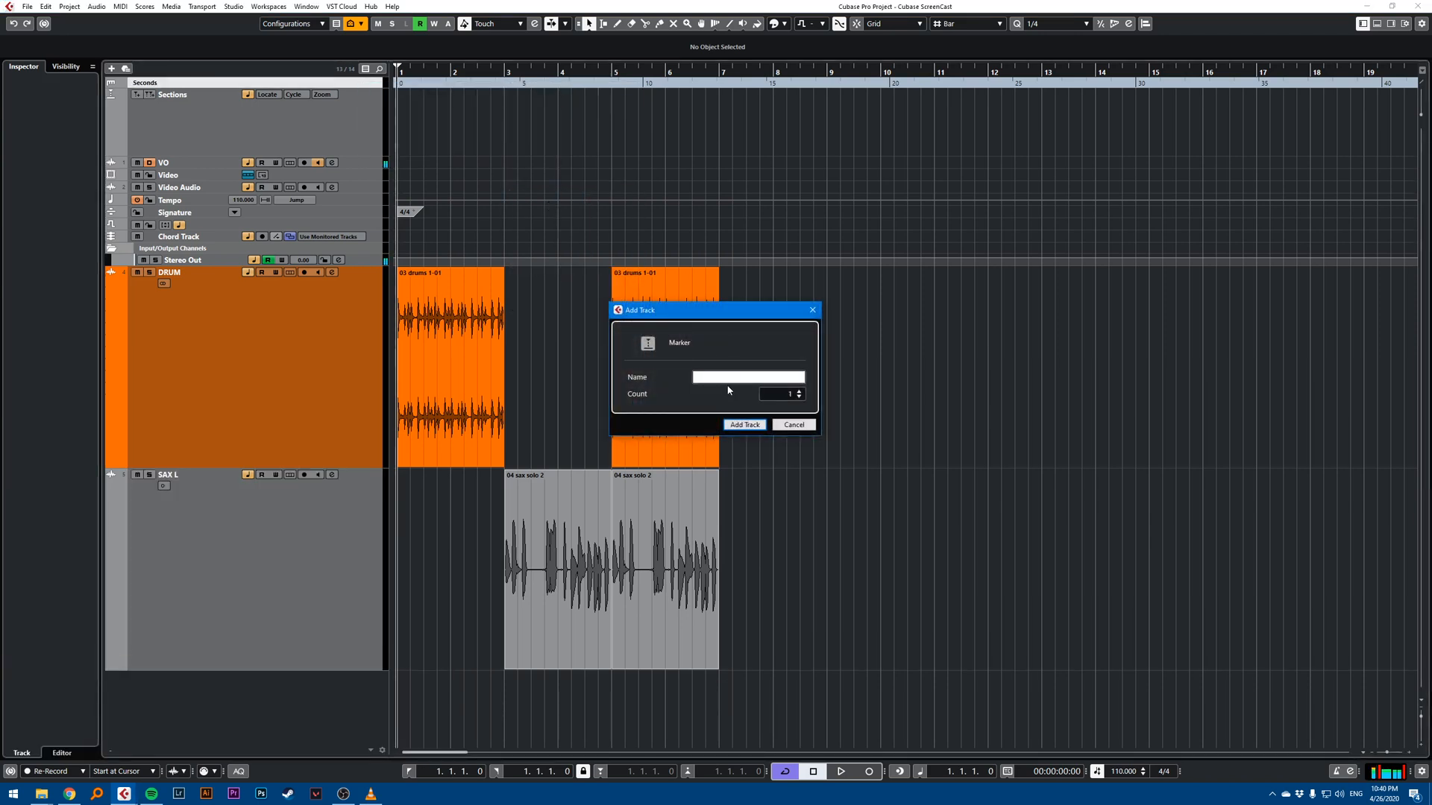
type("sections")
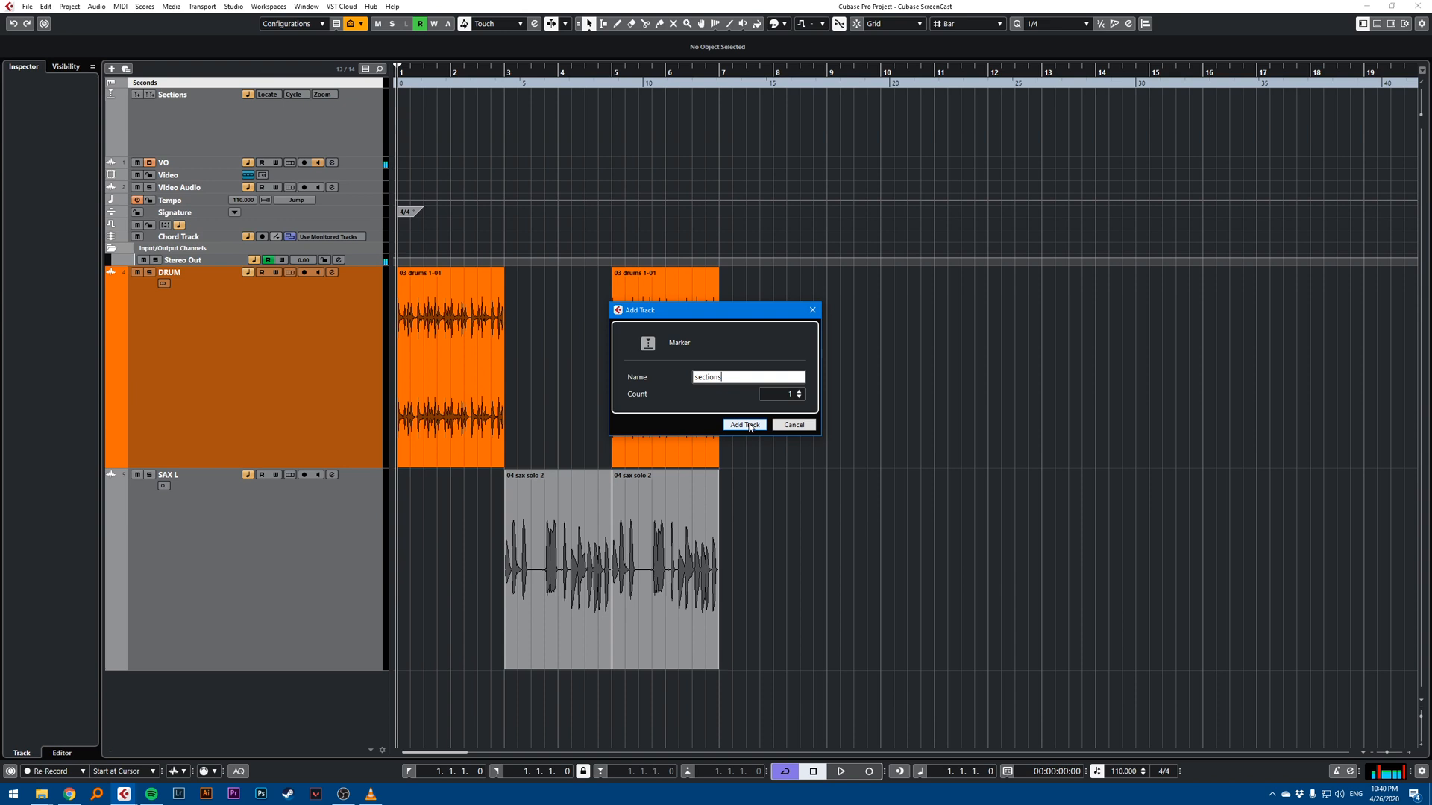
left_click(745, 425)
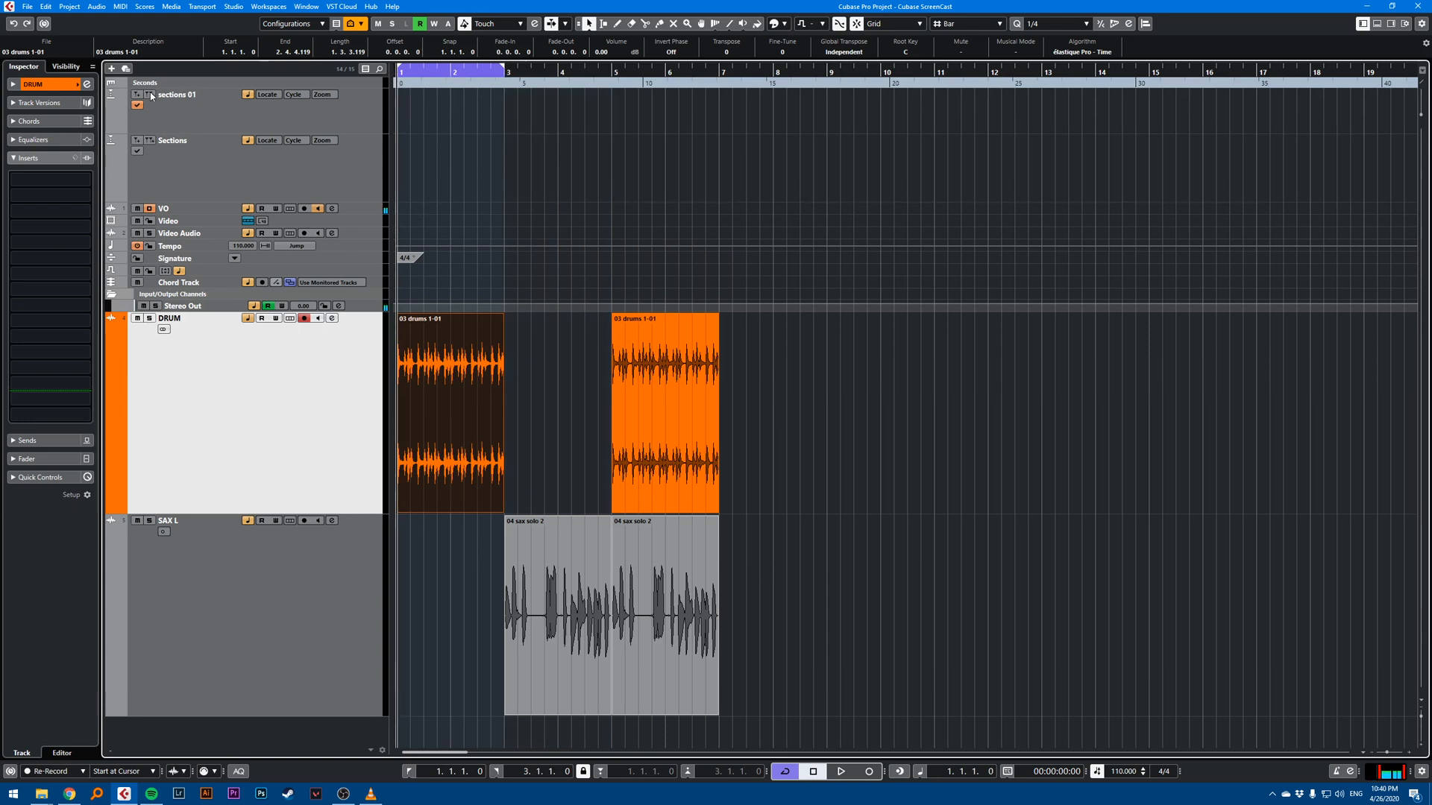
mouse_move(150, 96)
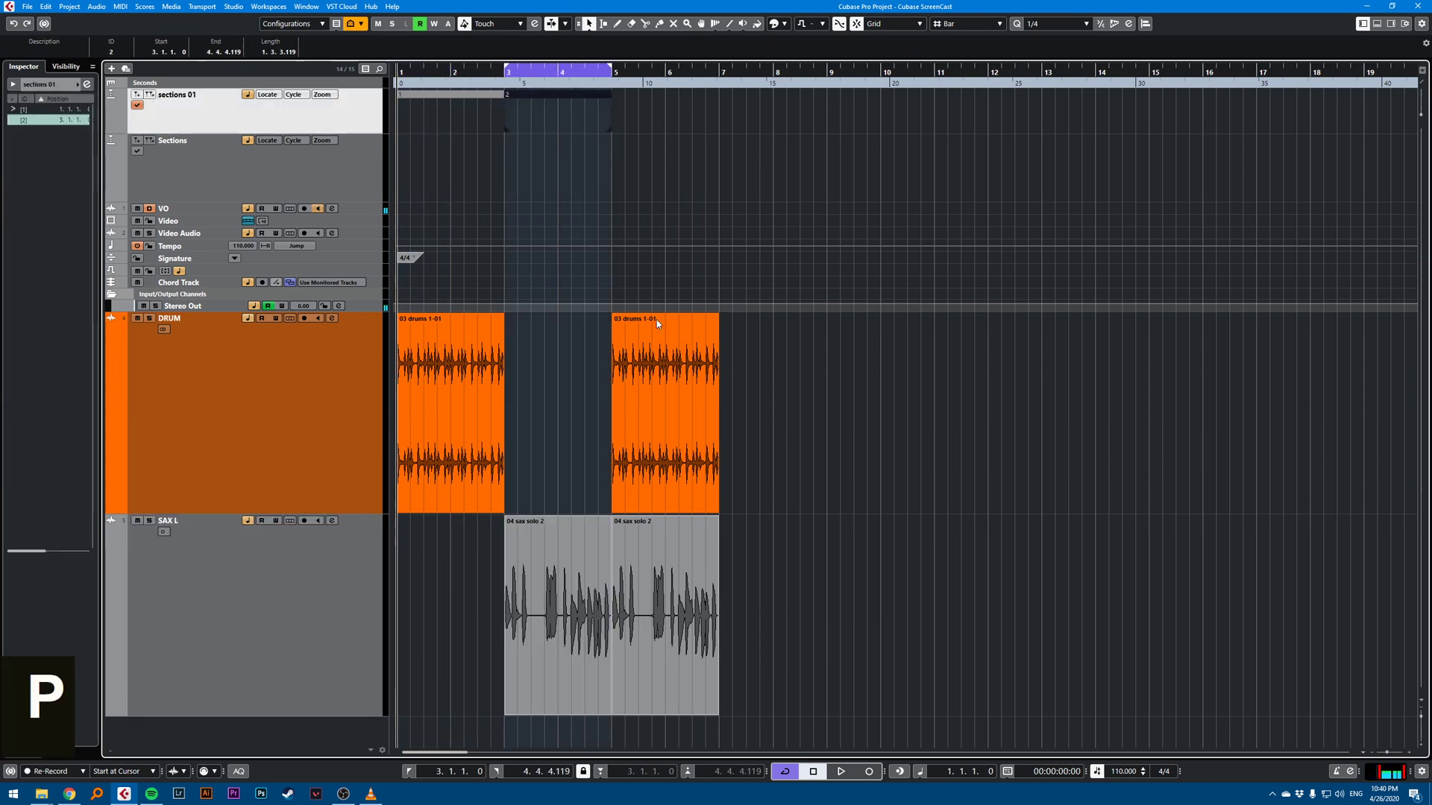
- Select the drum clip spanning bars 5 to 7 to set the third section's locators
left_click(656, 325)
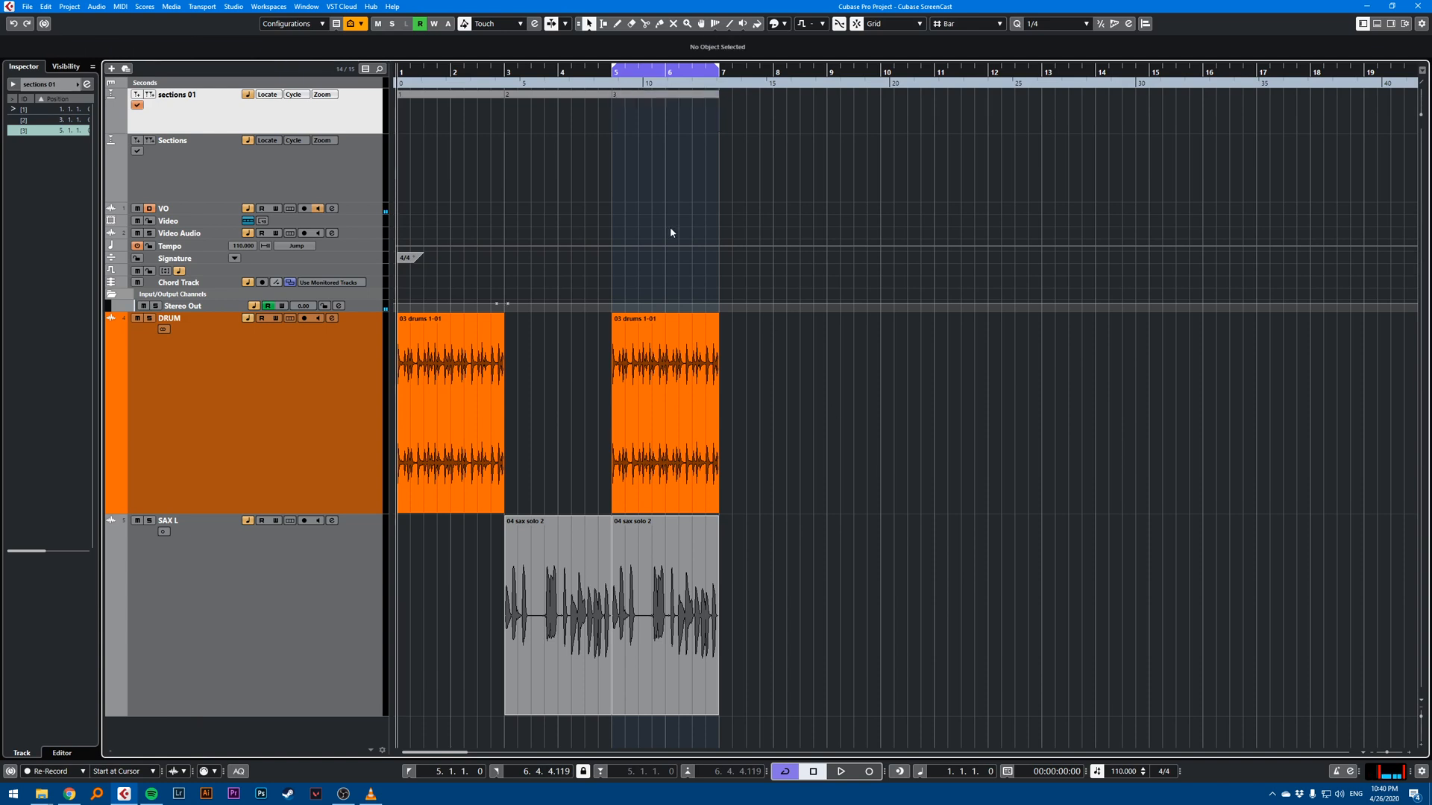
mouse_move(538, 63)
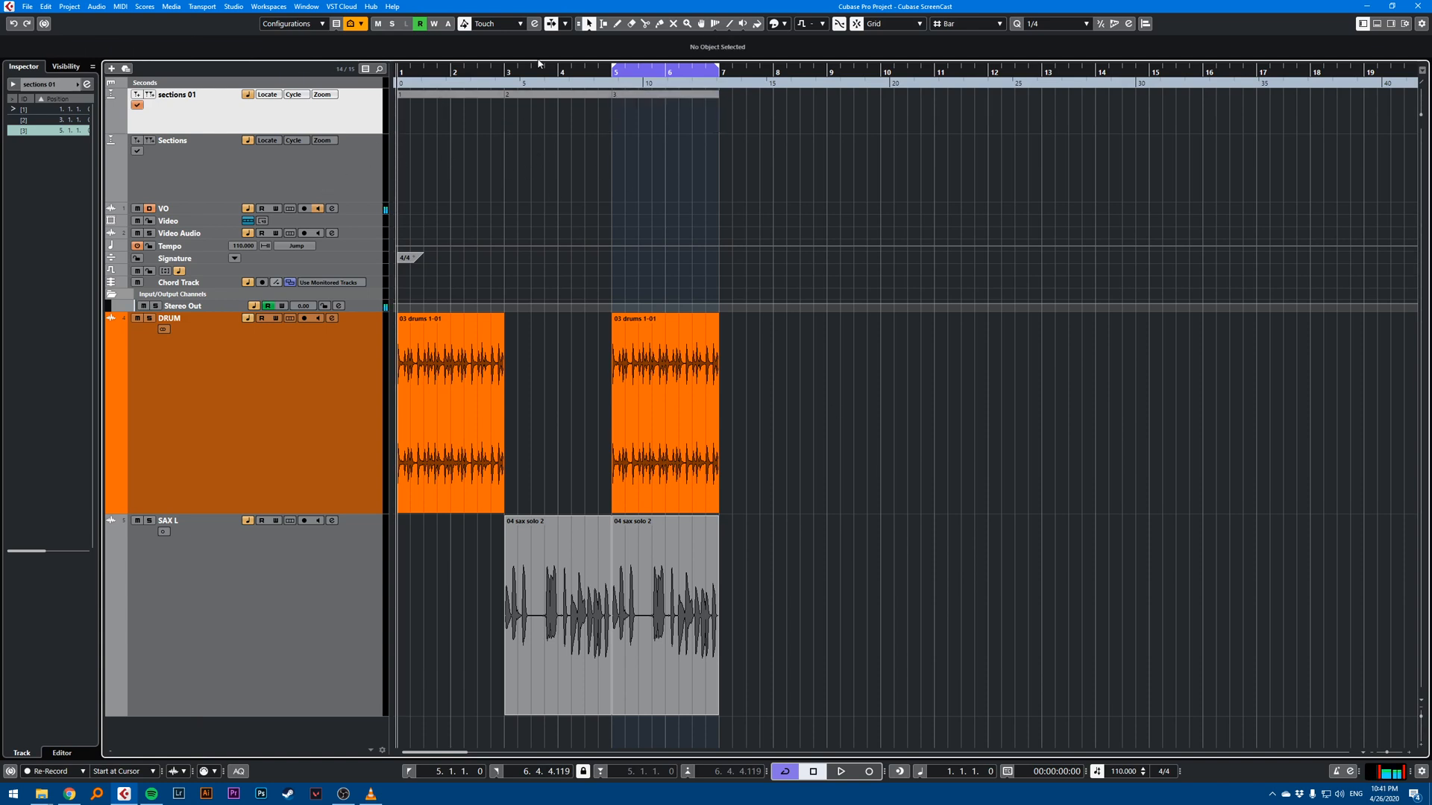
mouse_move(439, 89)
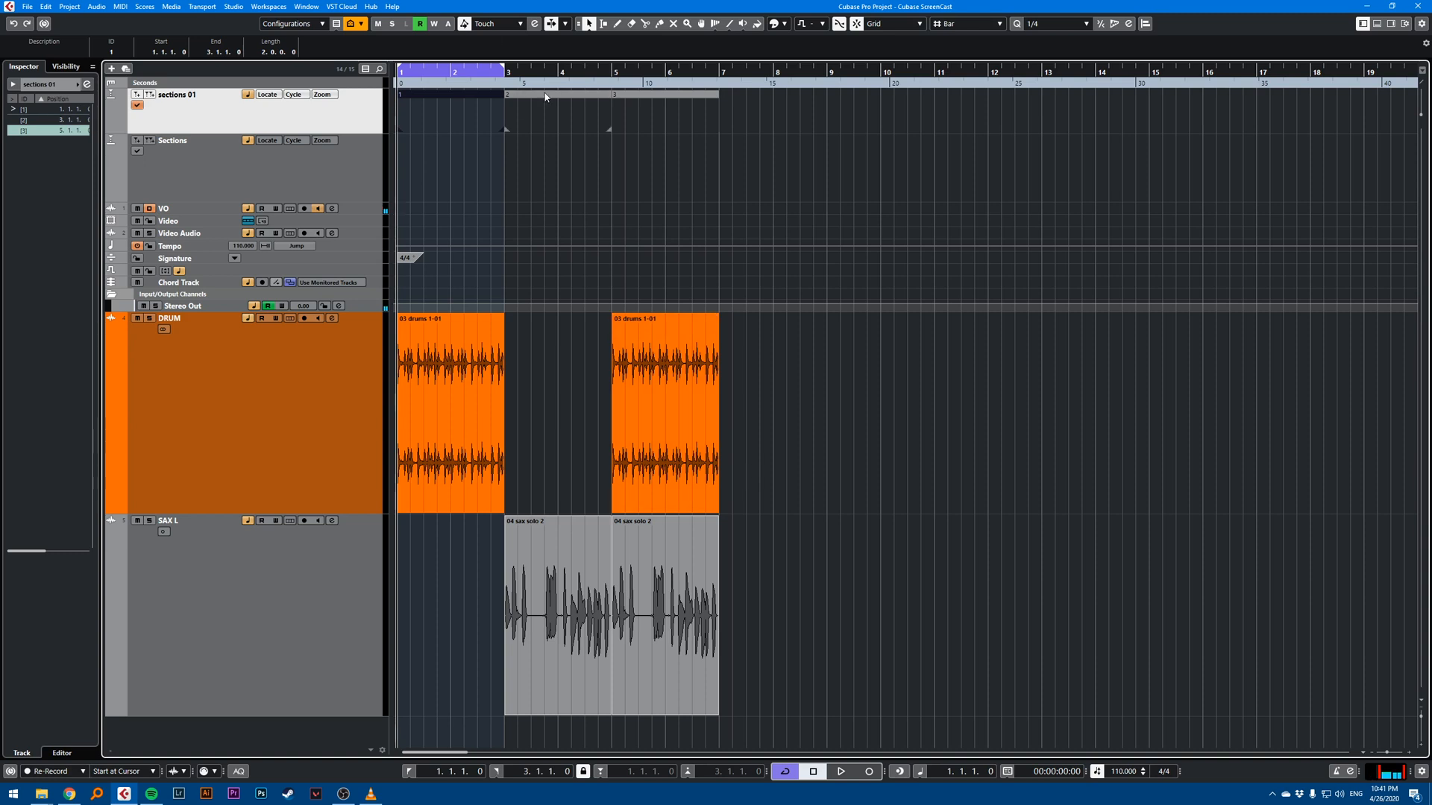
- Set the loop range to a section cycle marker to check its extent
double_click(510, 97)
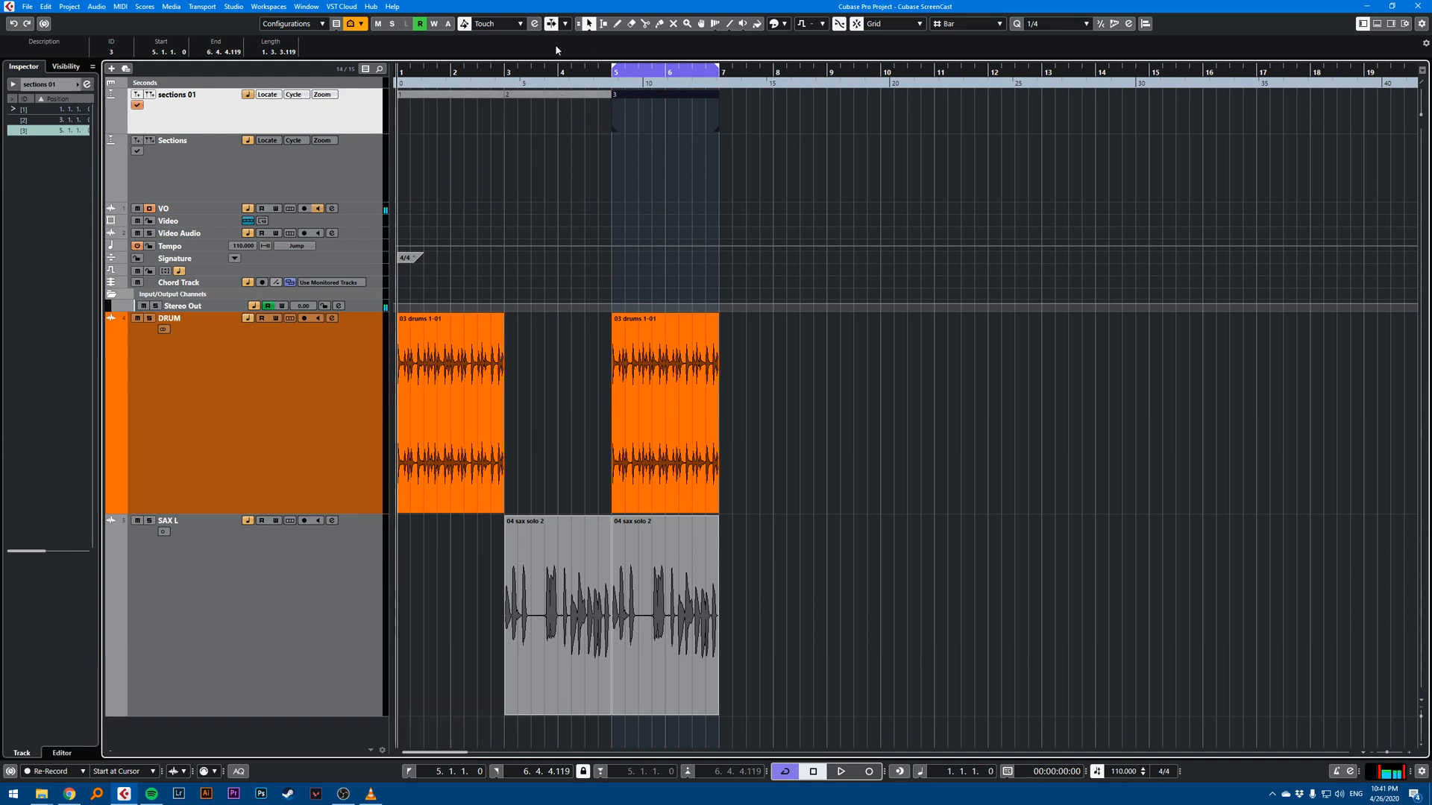
mouse_move(709, 116)
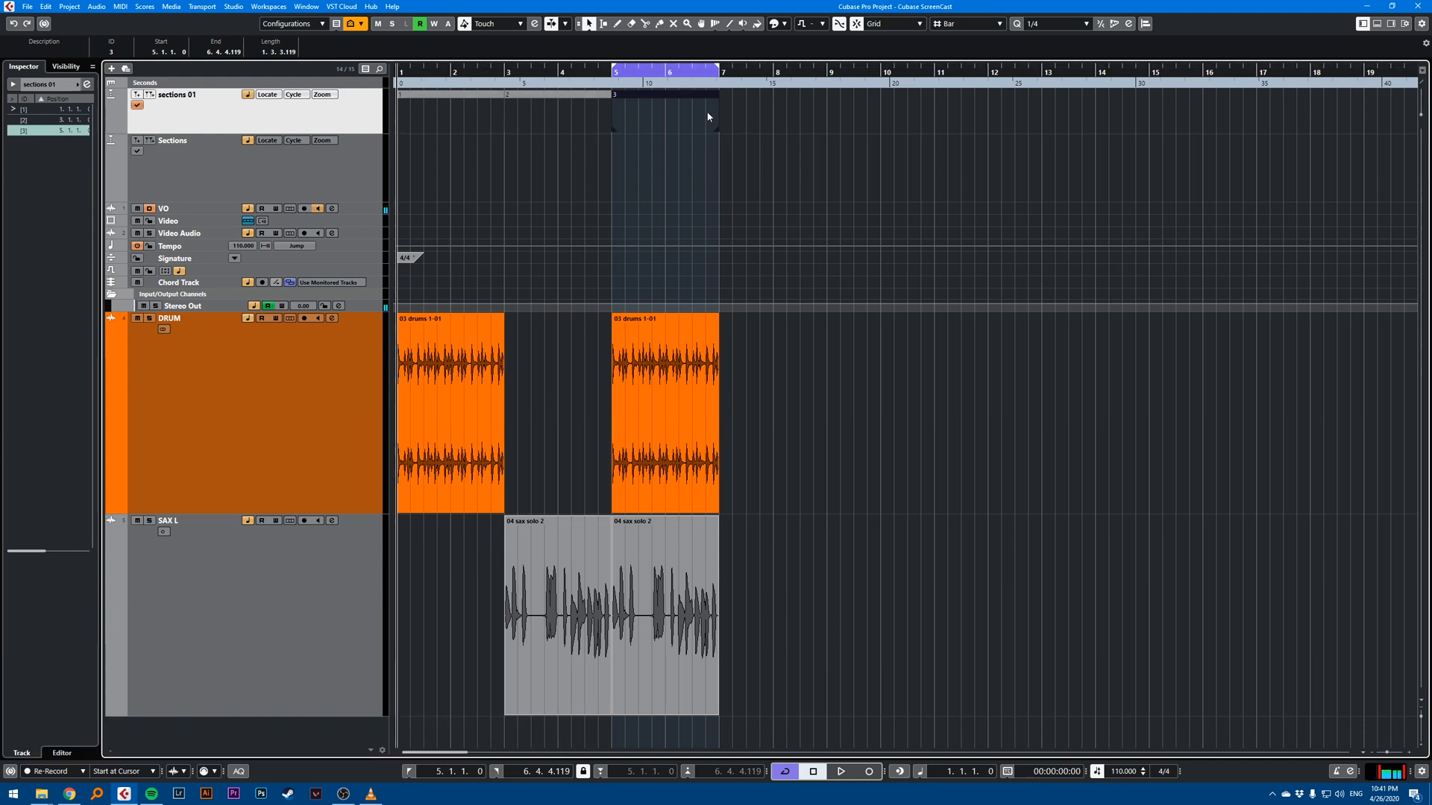
mouse_move(324, 131)
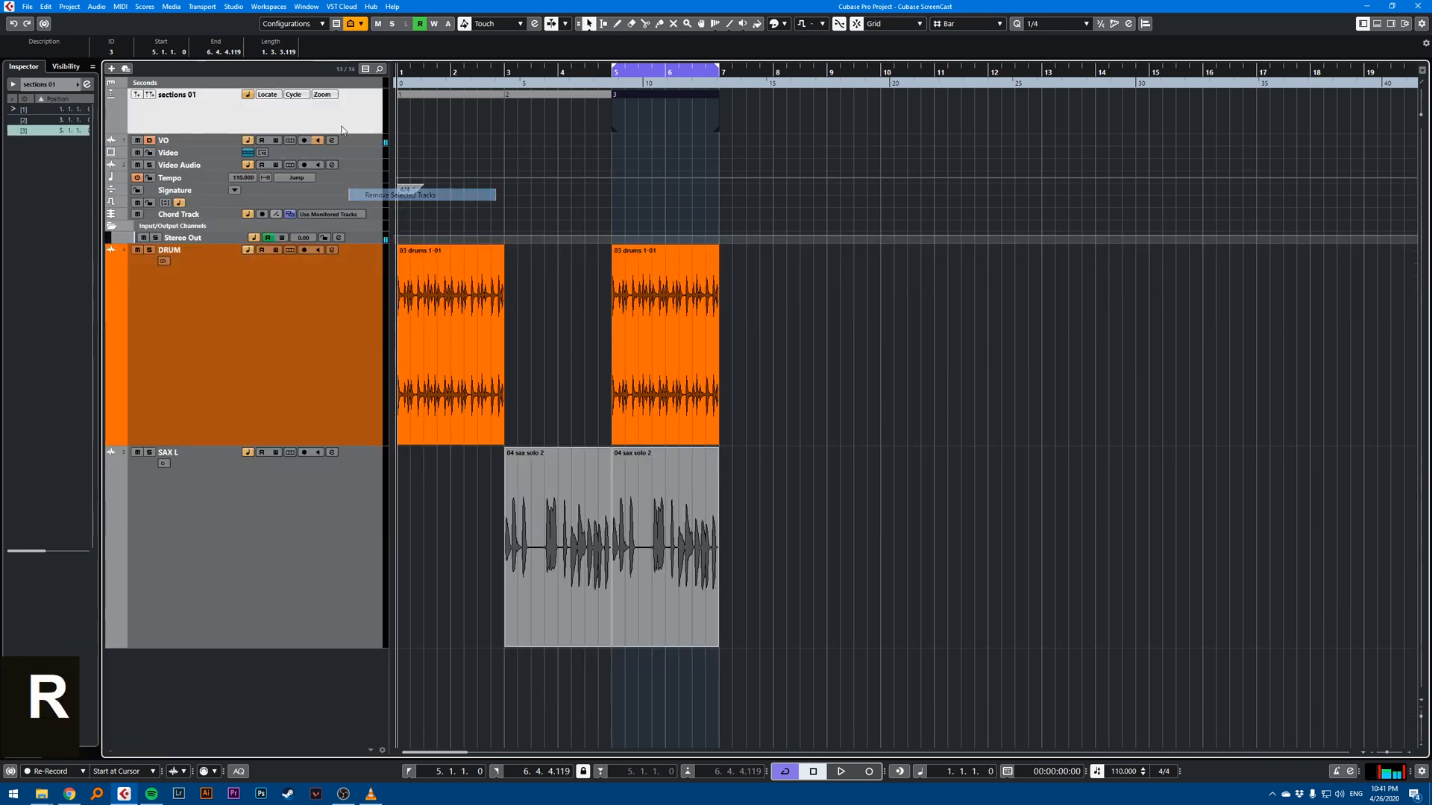
- Add a new marker track named 'Exports' via Add Track > Marker
right_click(343, 119)
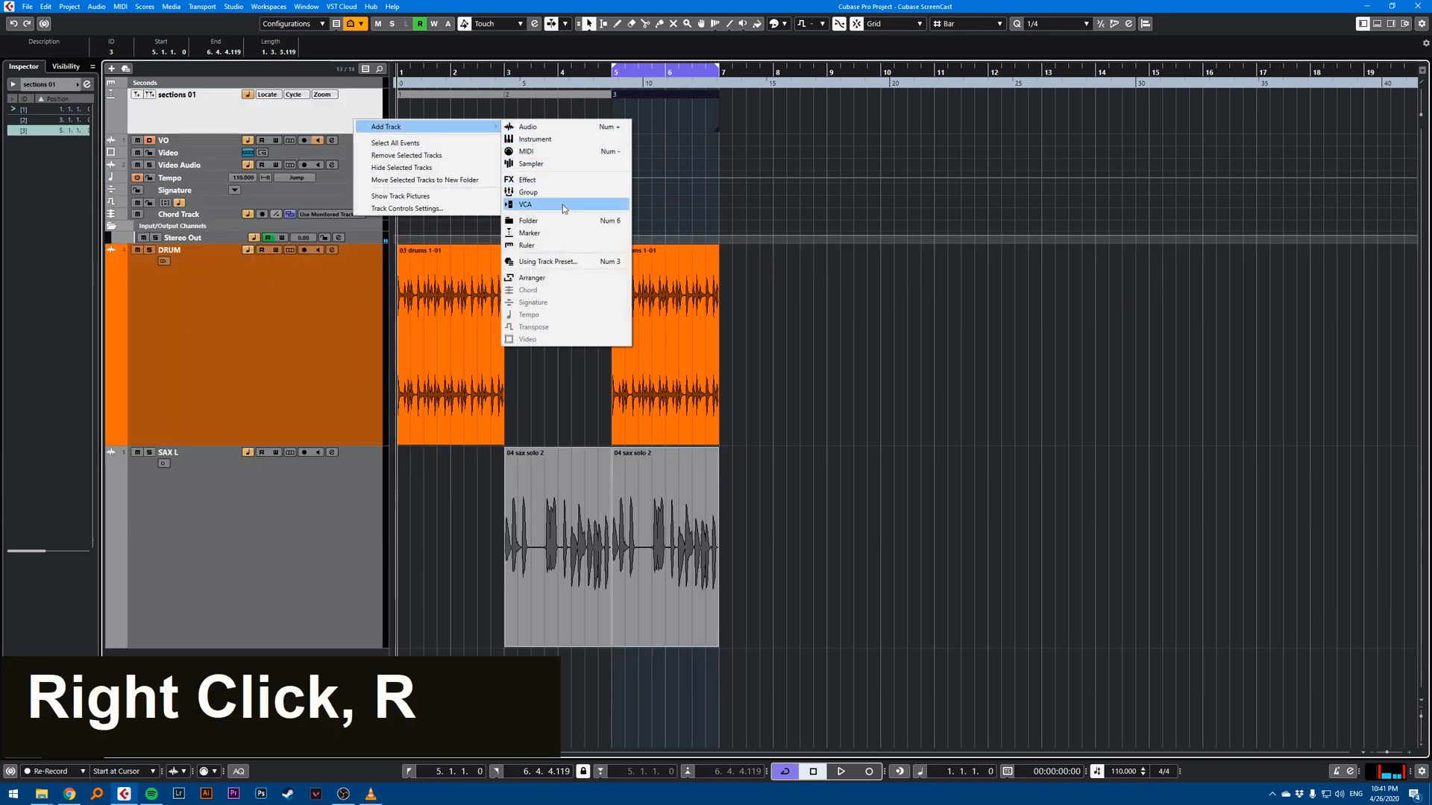
left_click(528, 233)
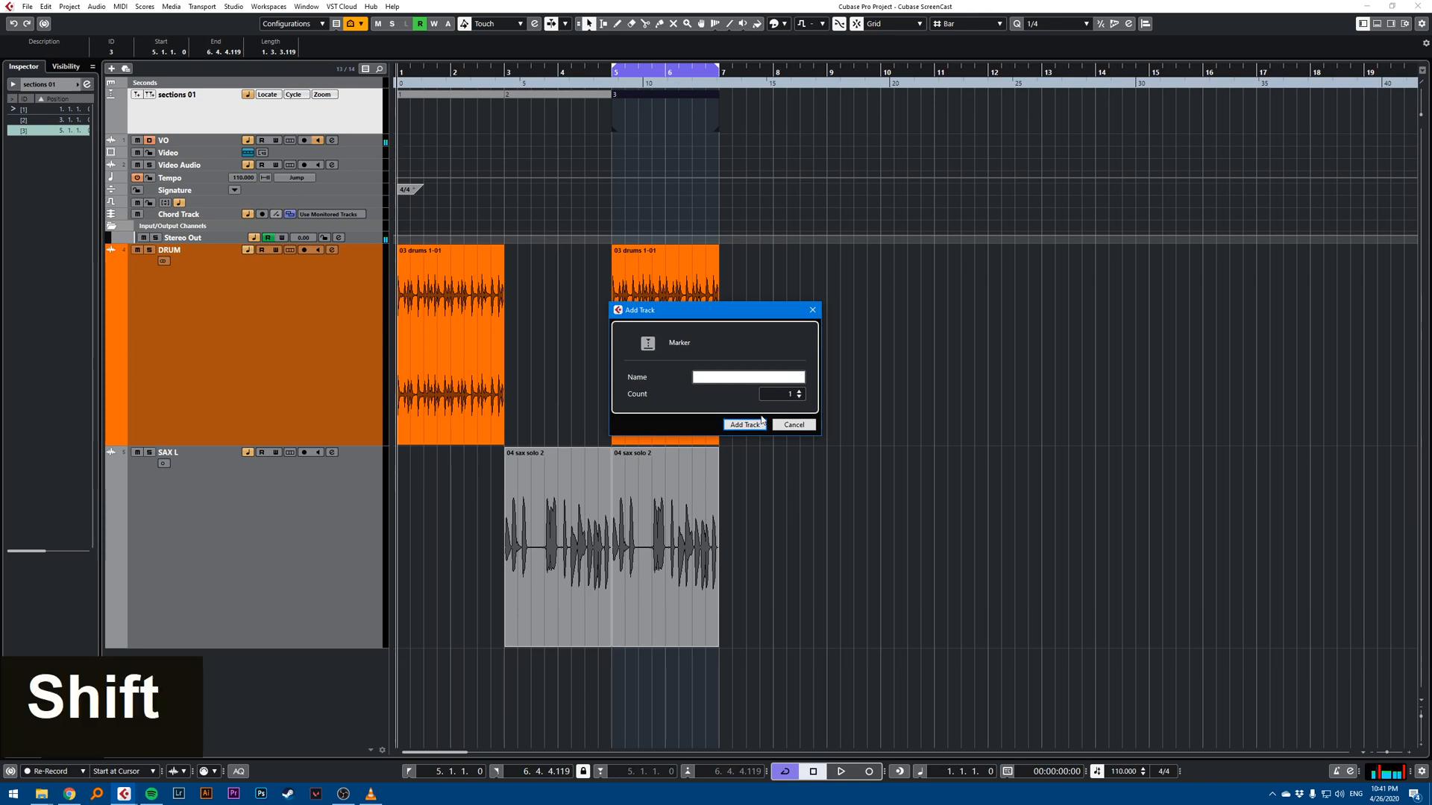
type("Exports")
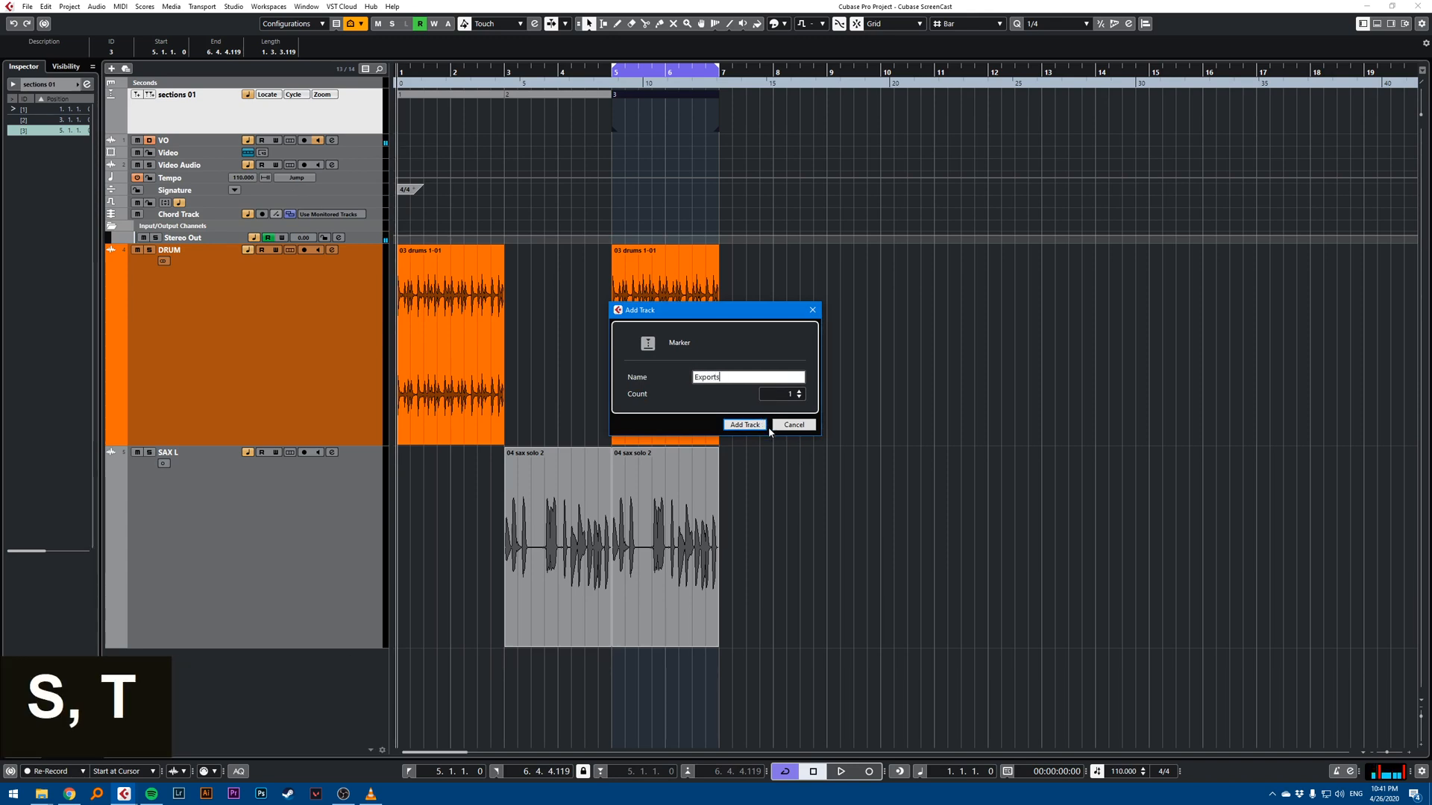
left_click(744, 423)
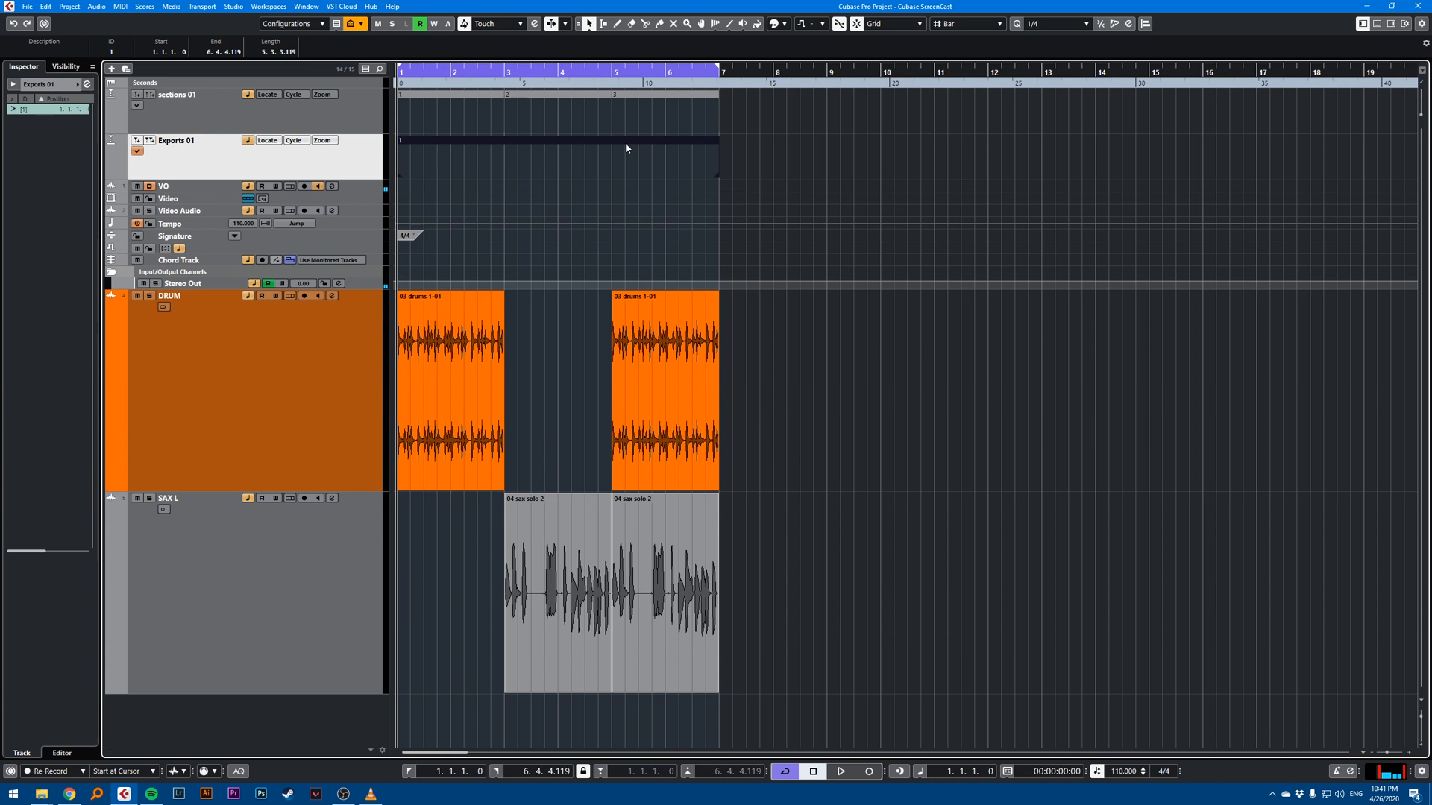
- Loop the Exports marker range and view File > Export > Audio Mixdown
double_click(594, 144)
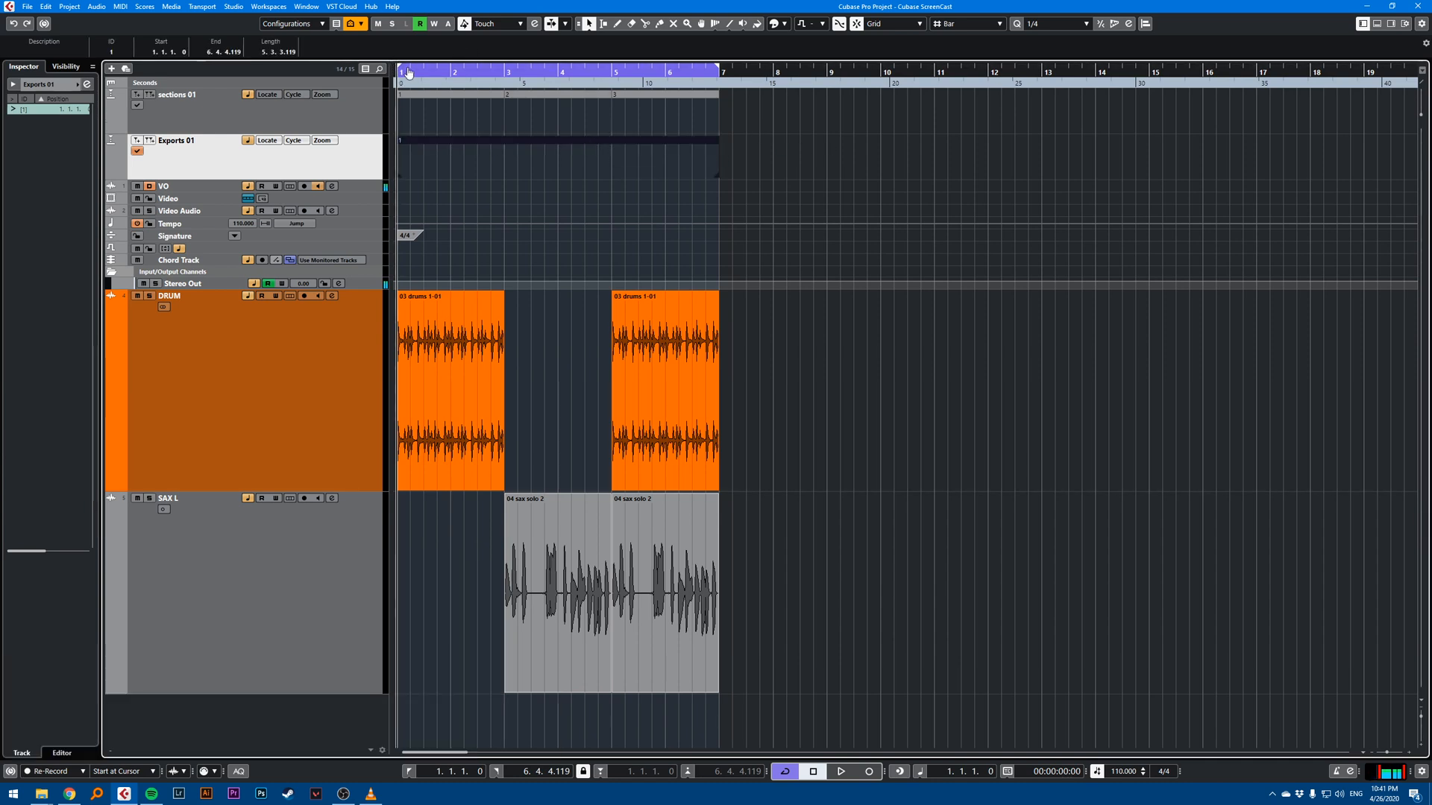
left_click(25, 6)
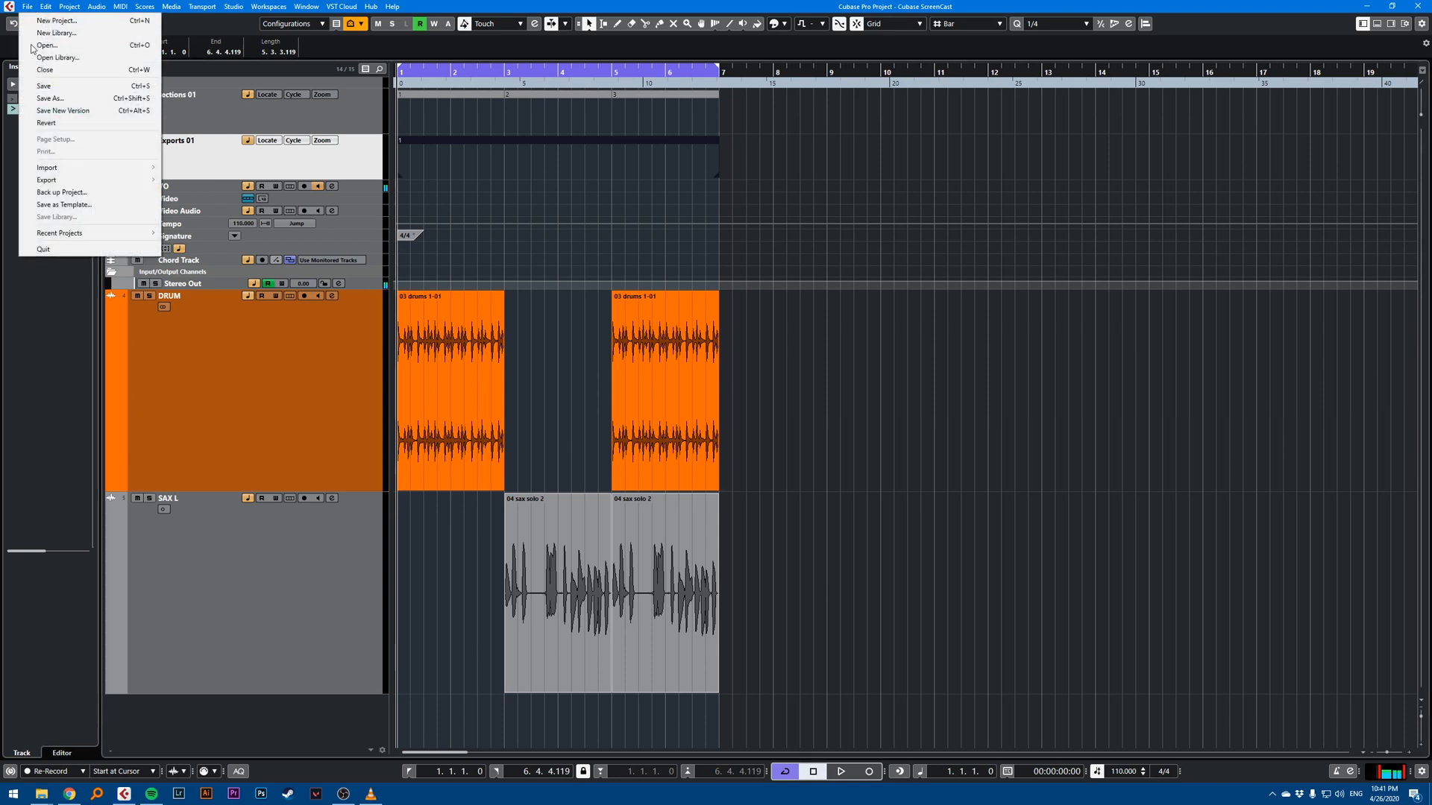
left_click(44, 179)
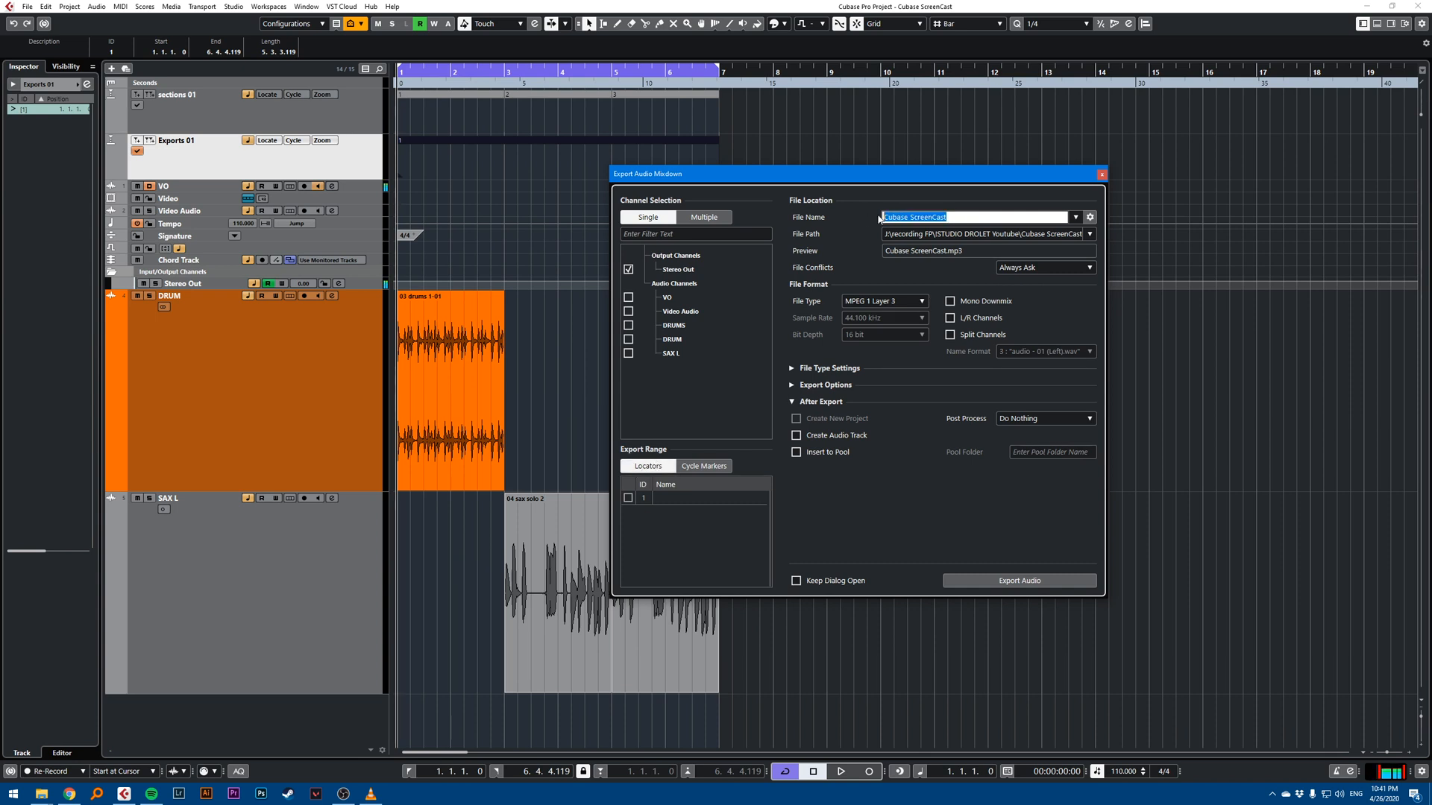
mouse_move(684, 477)
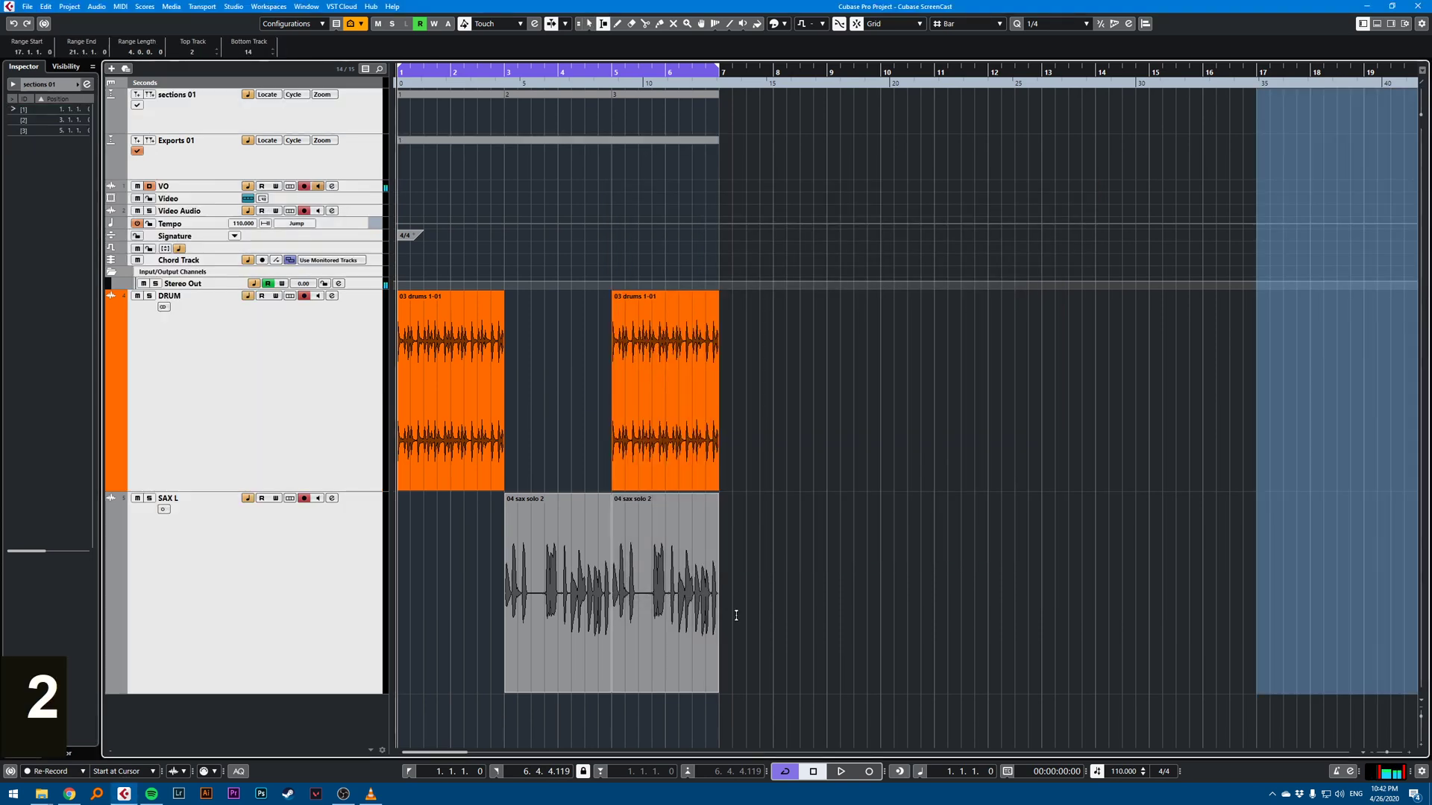
- Duplicate the selected bars 1–7 range and return to the mixdown export settings
key("Ctrl+D")
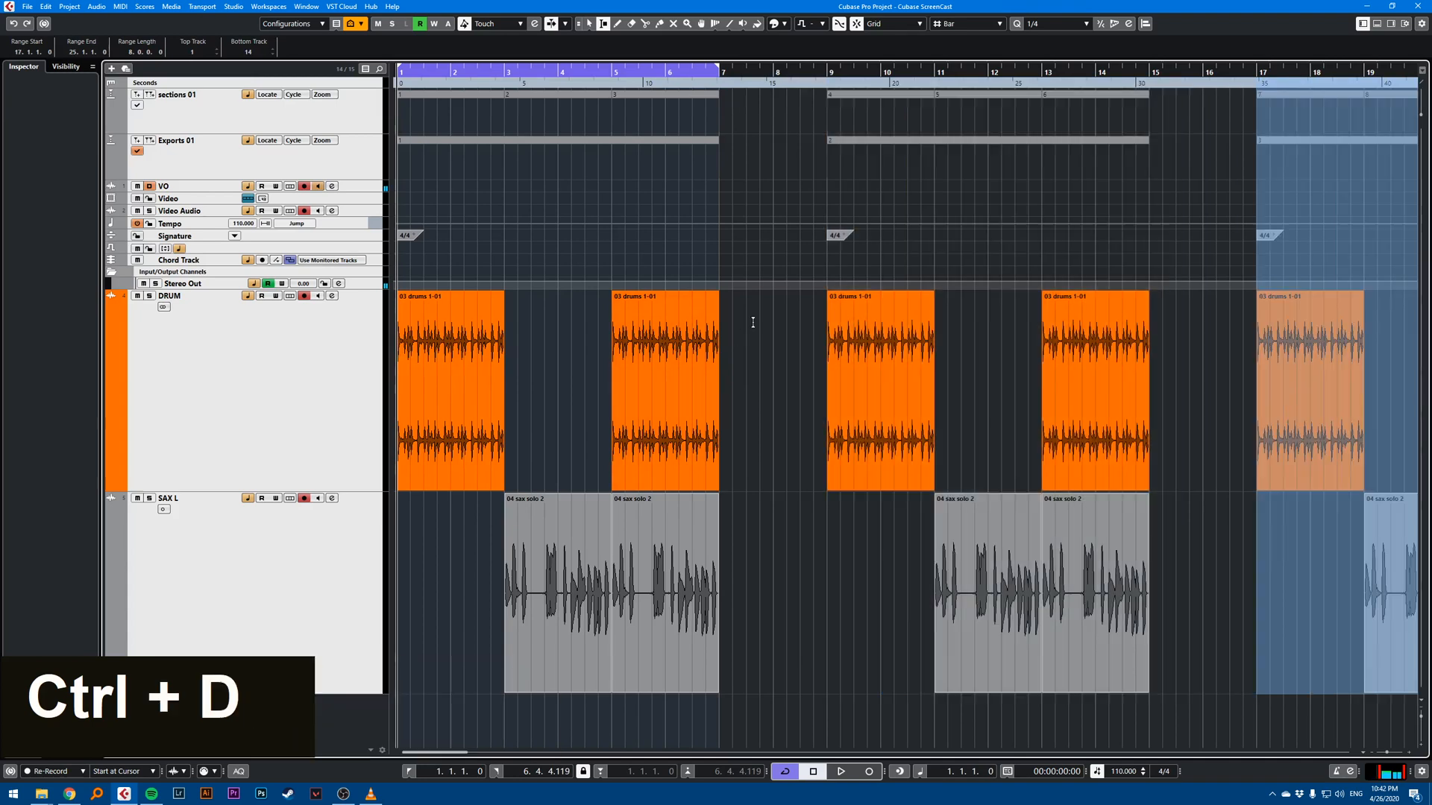
key("Ctrl+E")
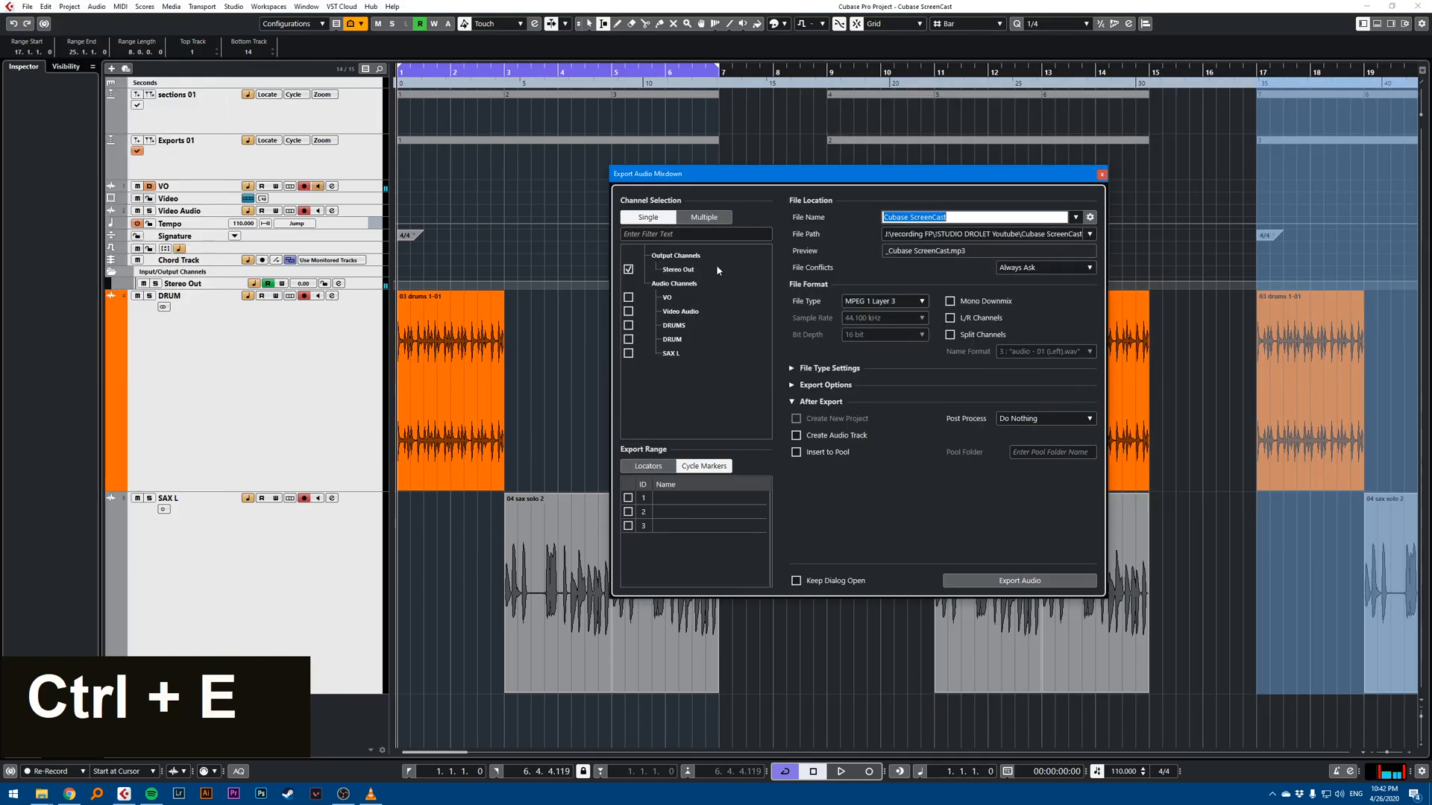
- Tick cycle markers 1, 2 and 3 in the Cycle Markers export list
left_click(628, 498)
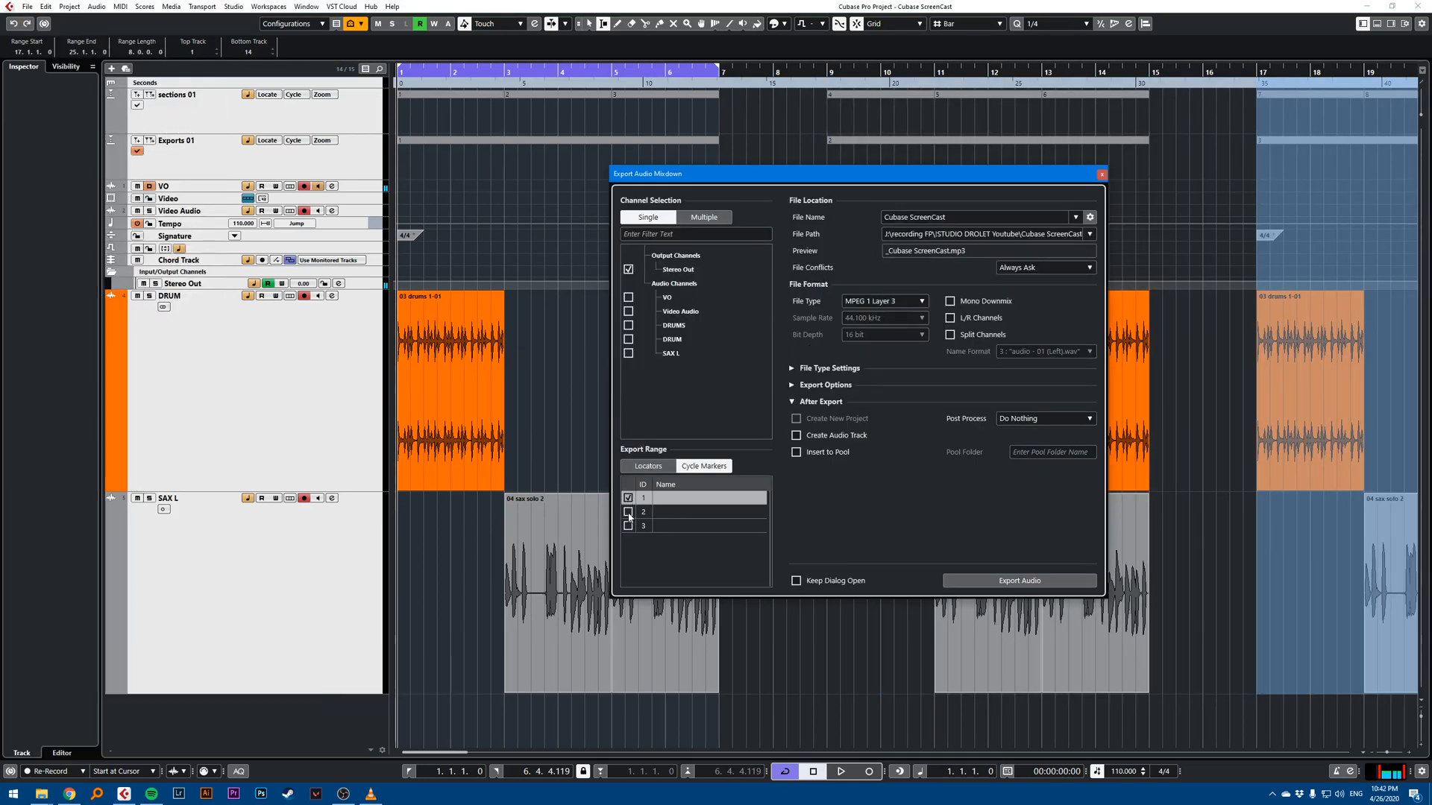
double_click(628, 512)
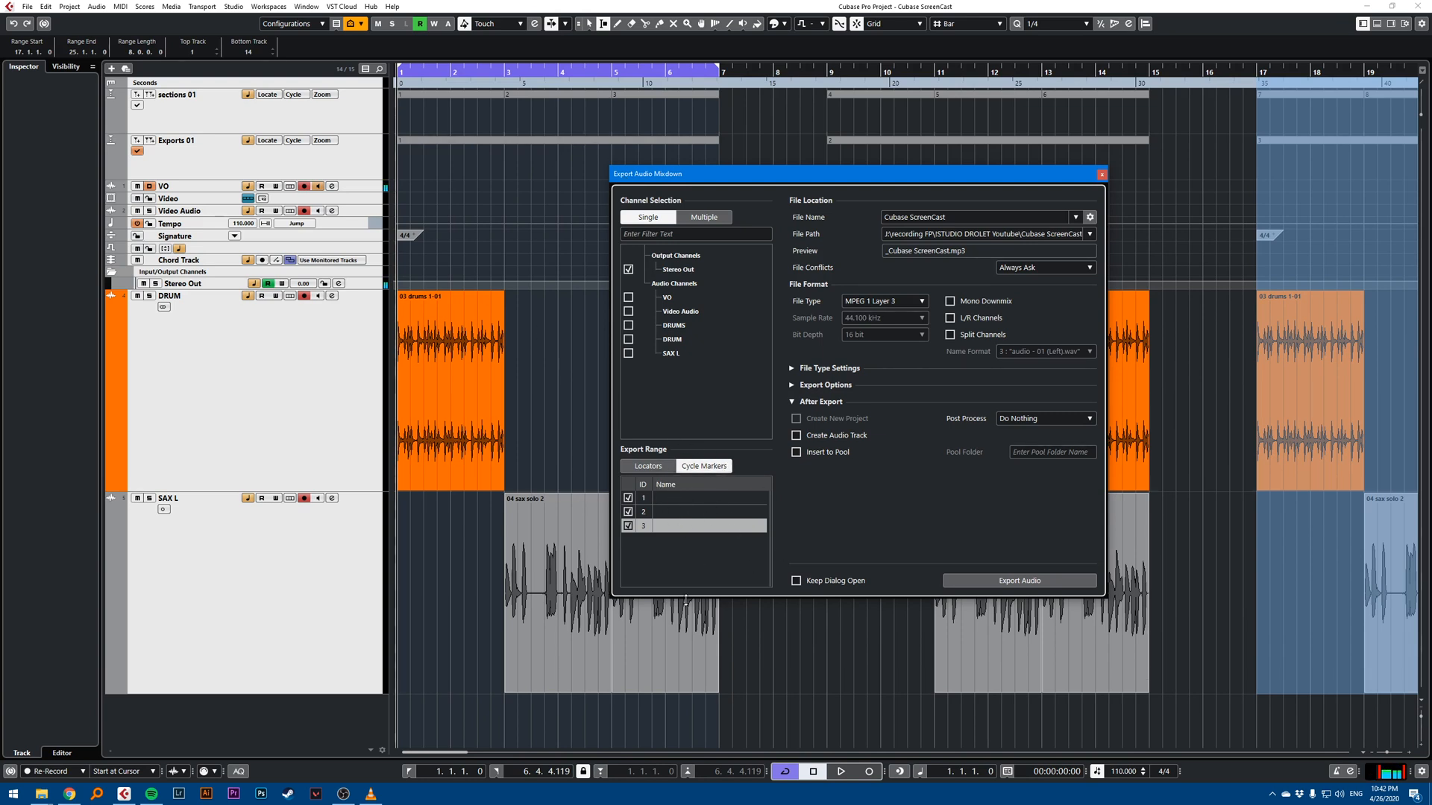
mouse_move(907, 134)
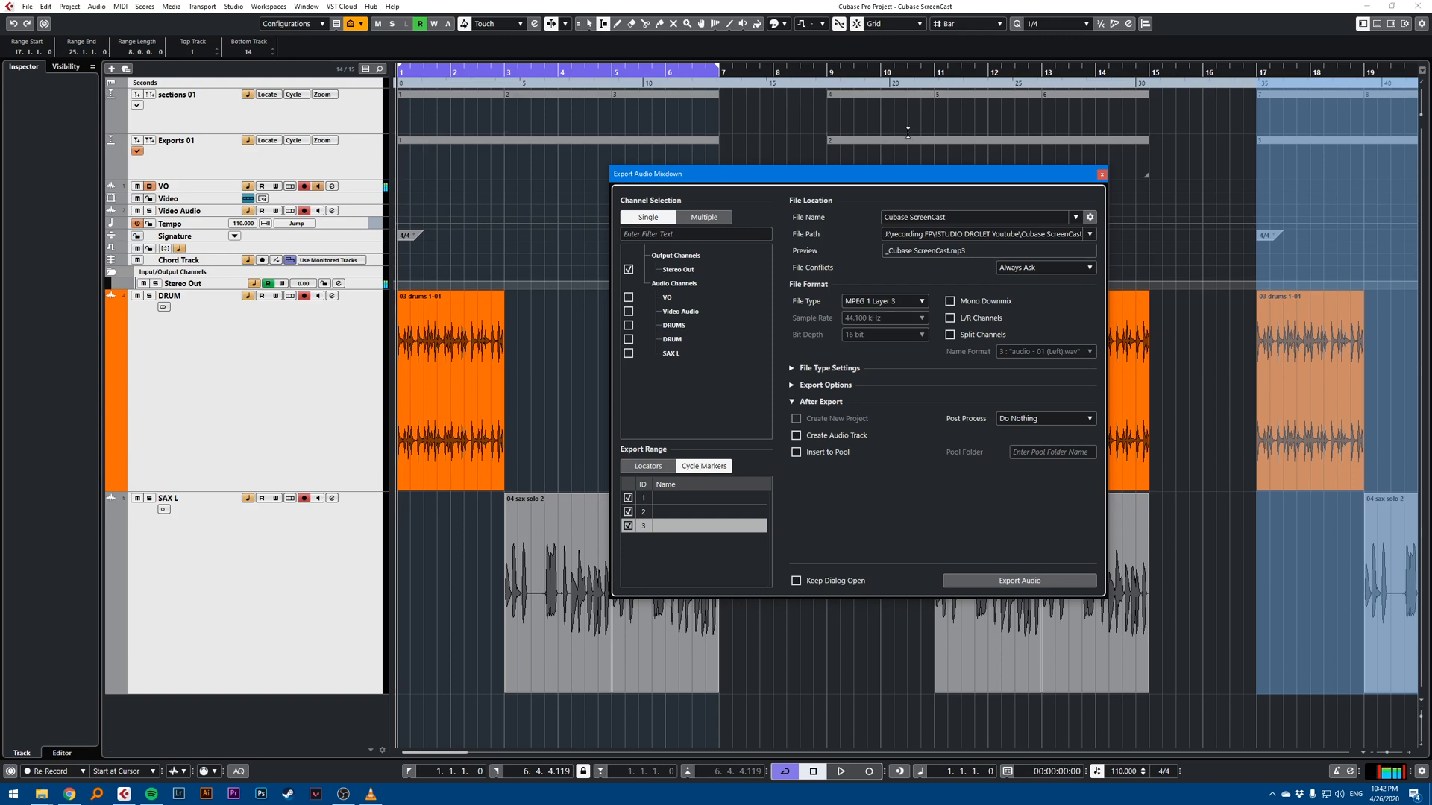